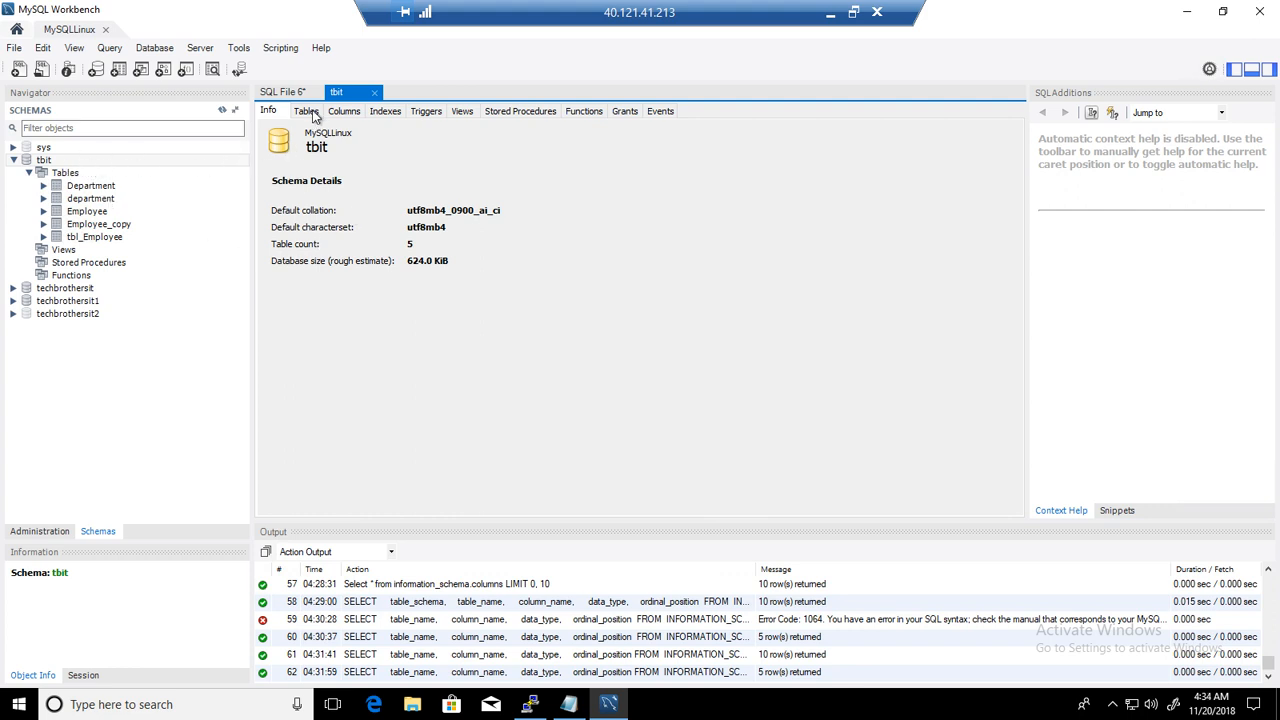
Show the Tables list, then all 29 columns across the tbit tables
left_click(304, 112)
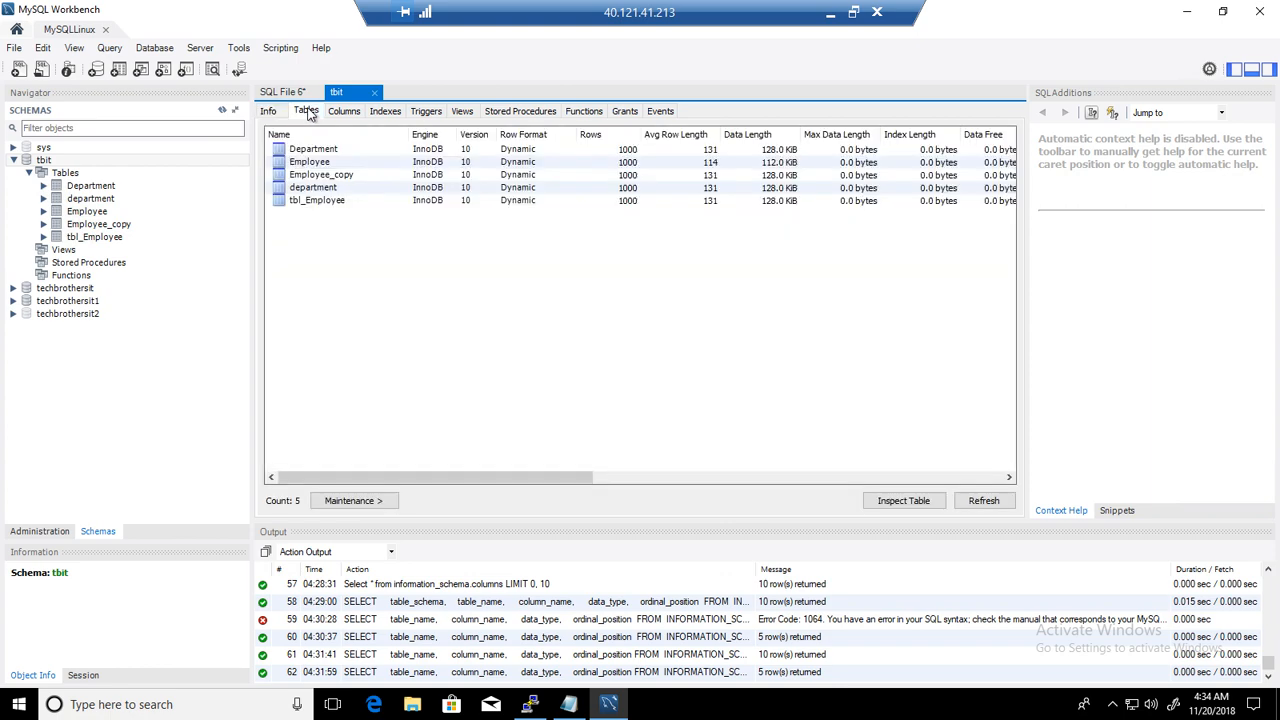
left_click(344, 112)
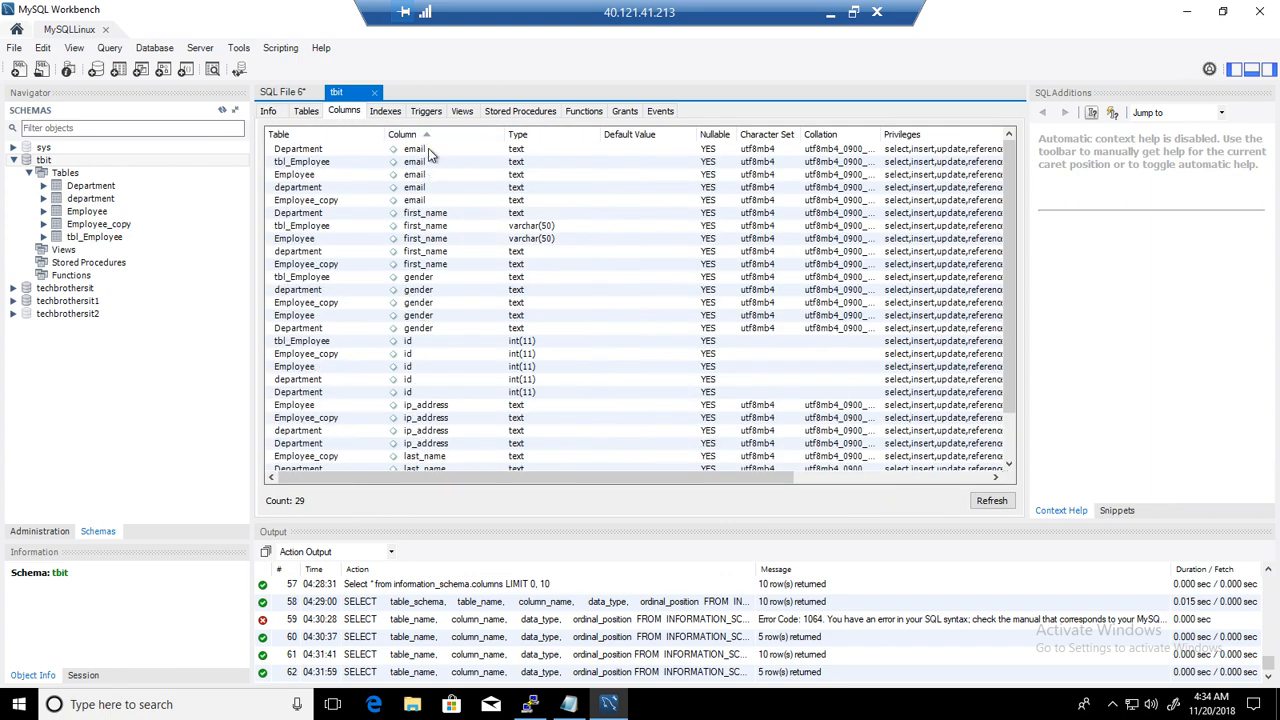
Sort the columns grid by name descending and scroll to the five first_name entries
scroll("down", 3)
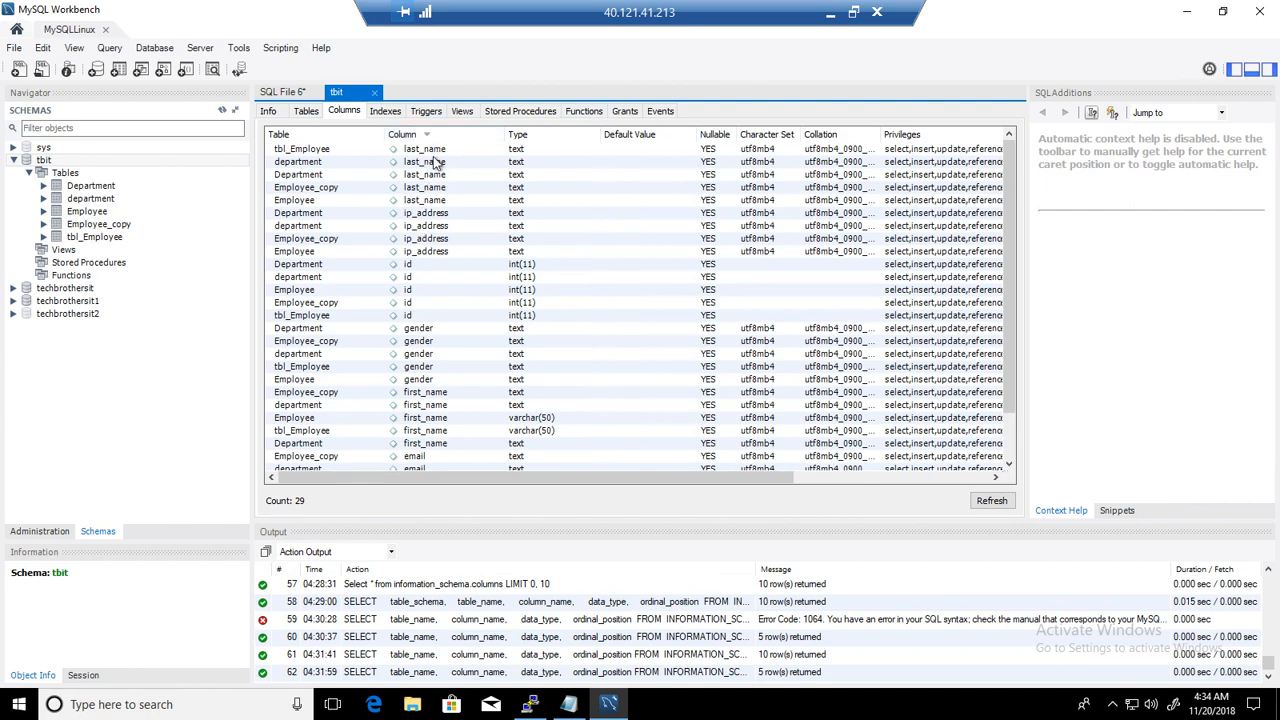
left_click(310, 148)
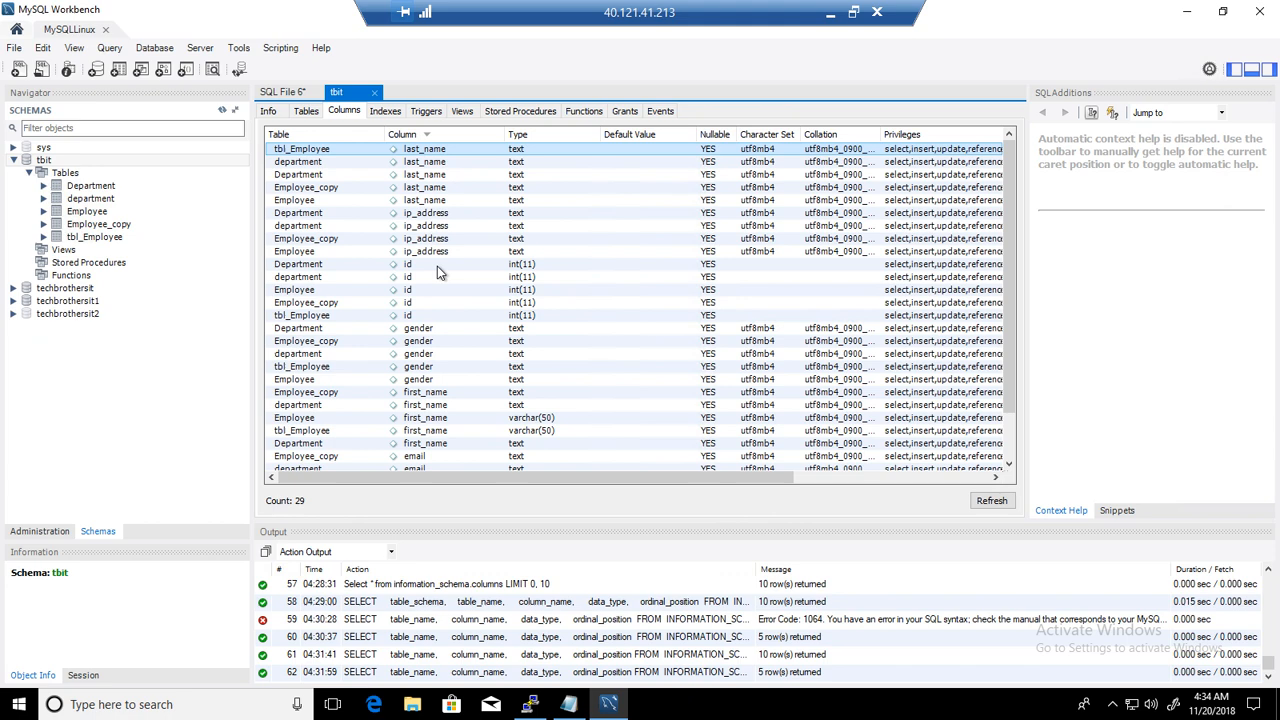
mouse_move(420, 268)
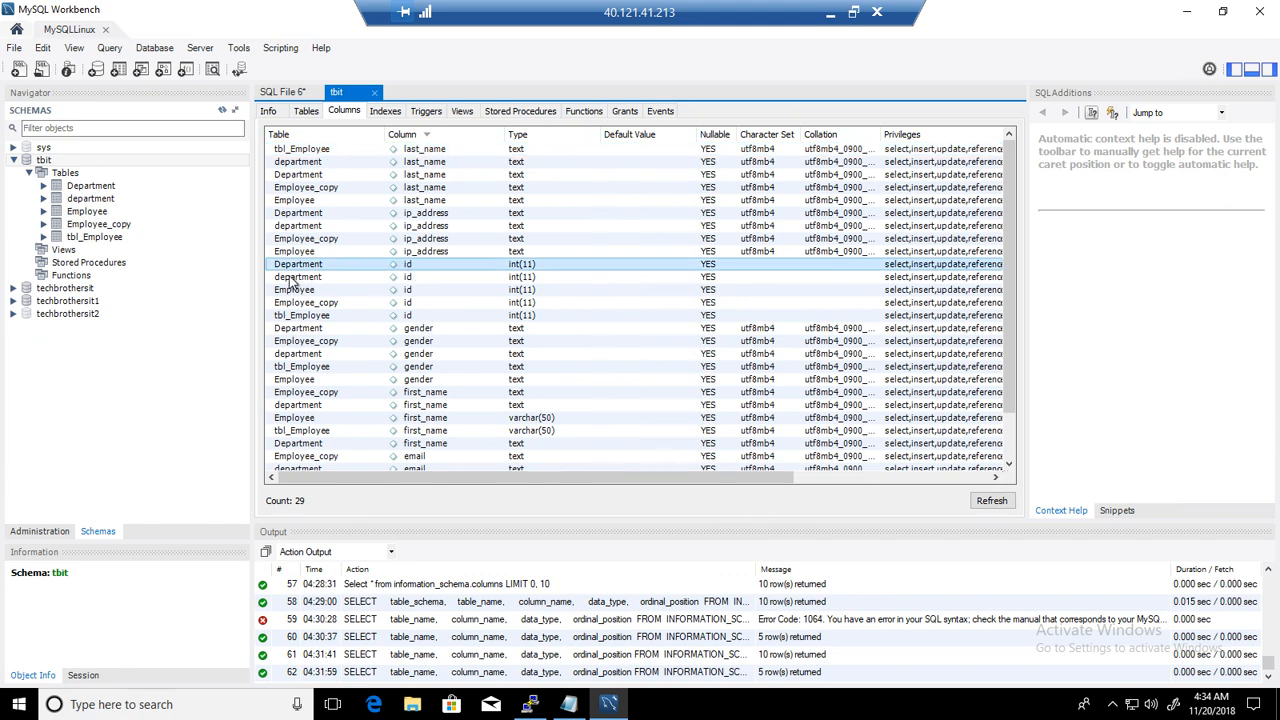
scroll("down", 3)
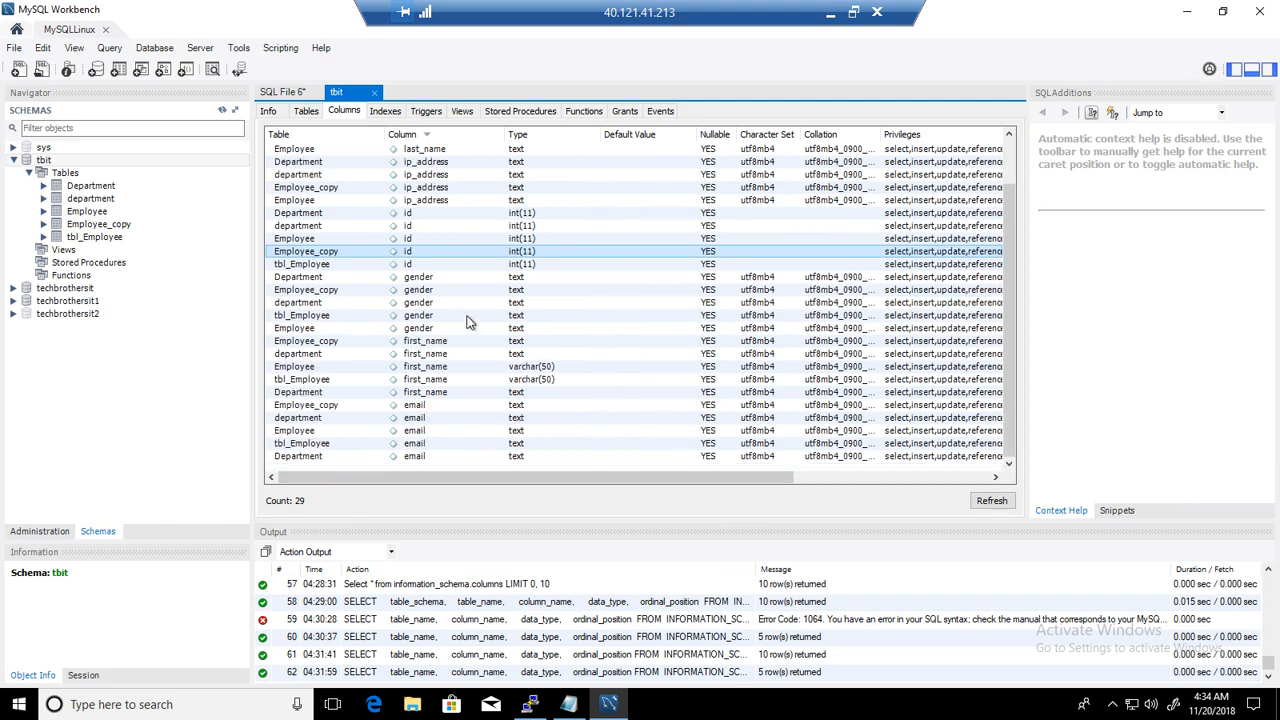
scroll("down", 3)
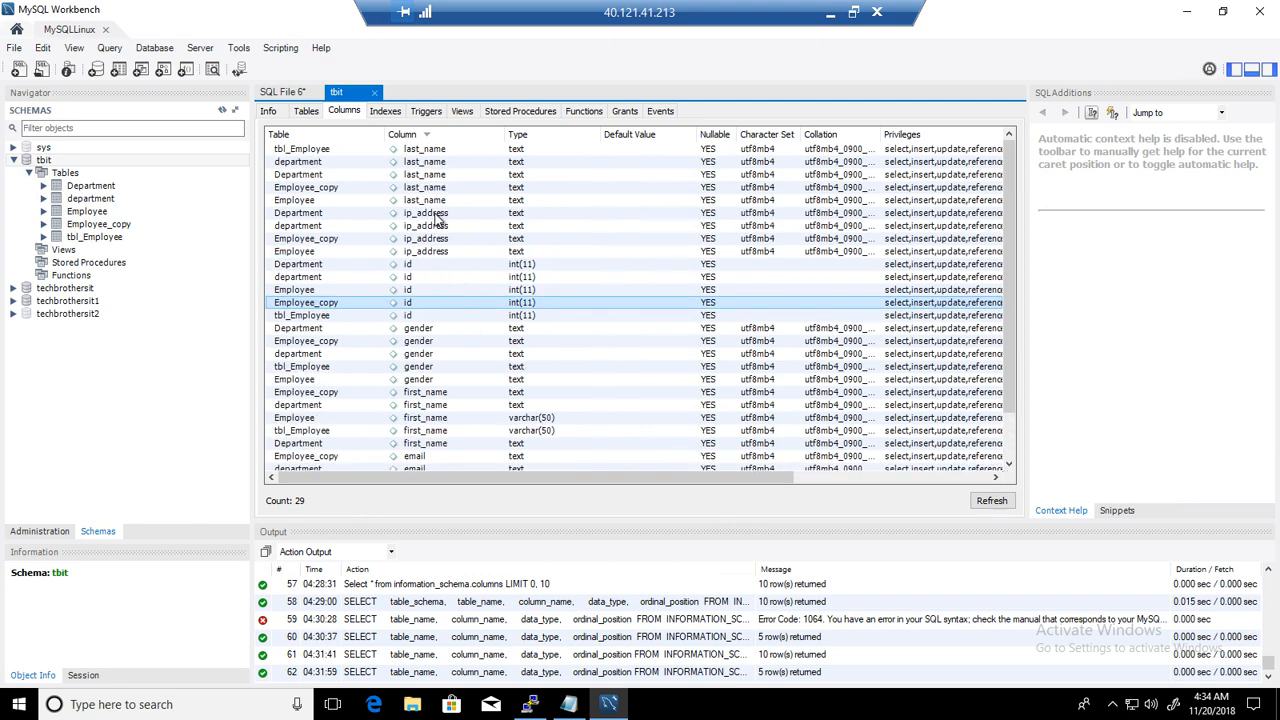
mouse_move(438, 218)
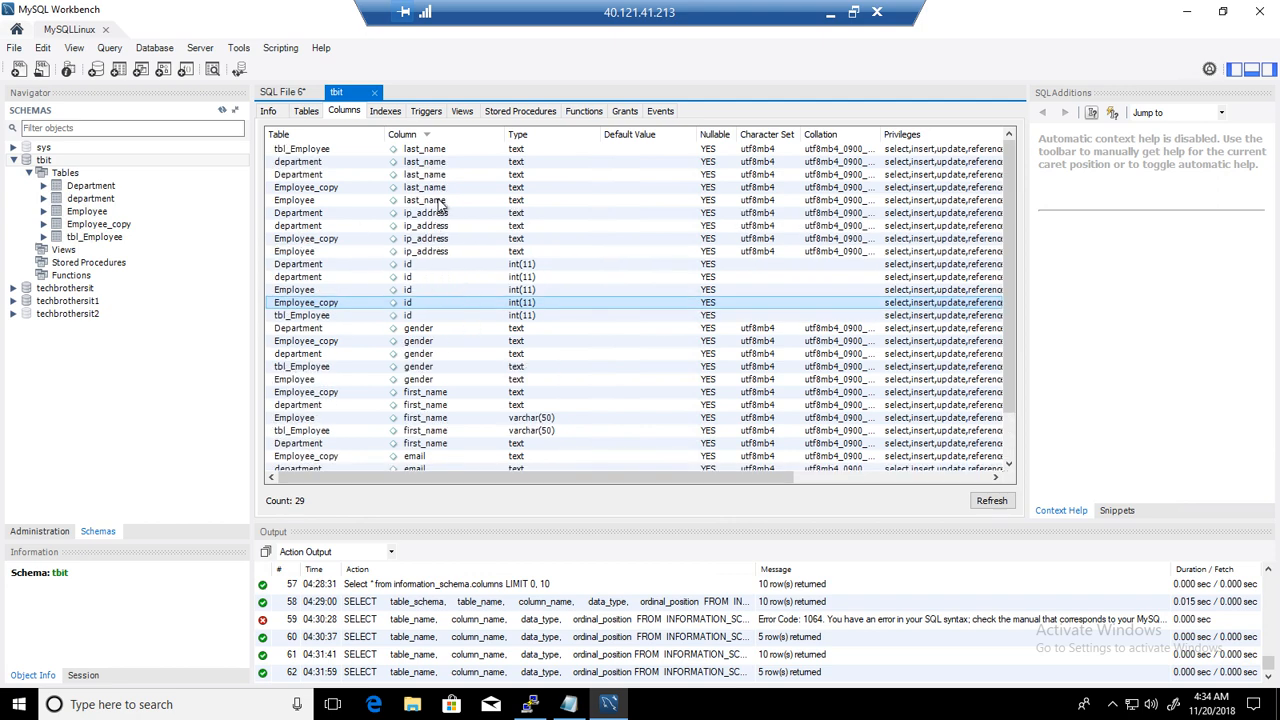
left_click(404, 276)
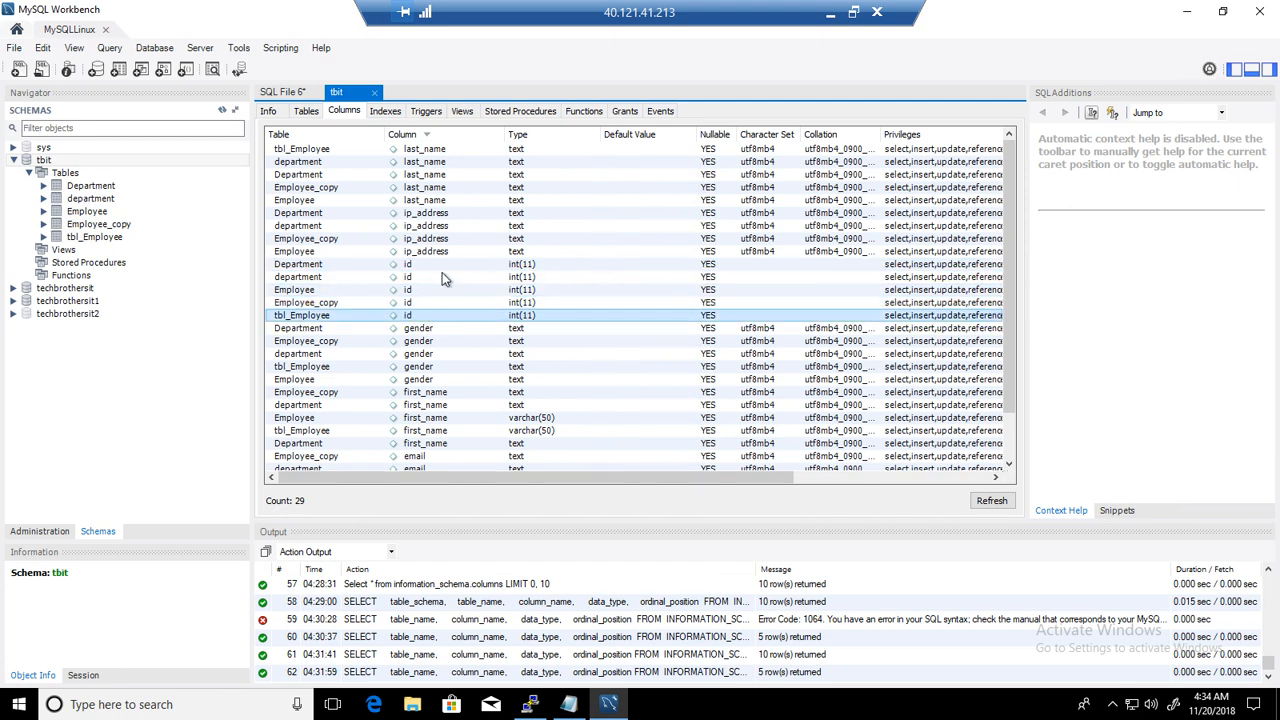
mouse_move(390, 208)
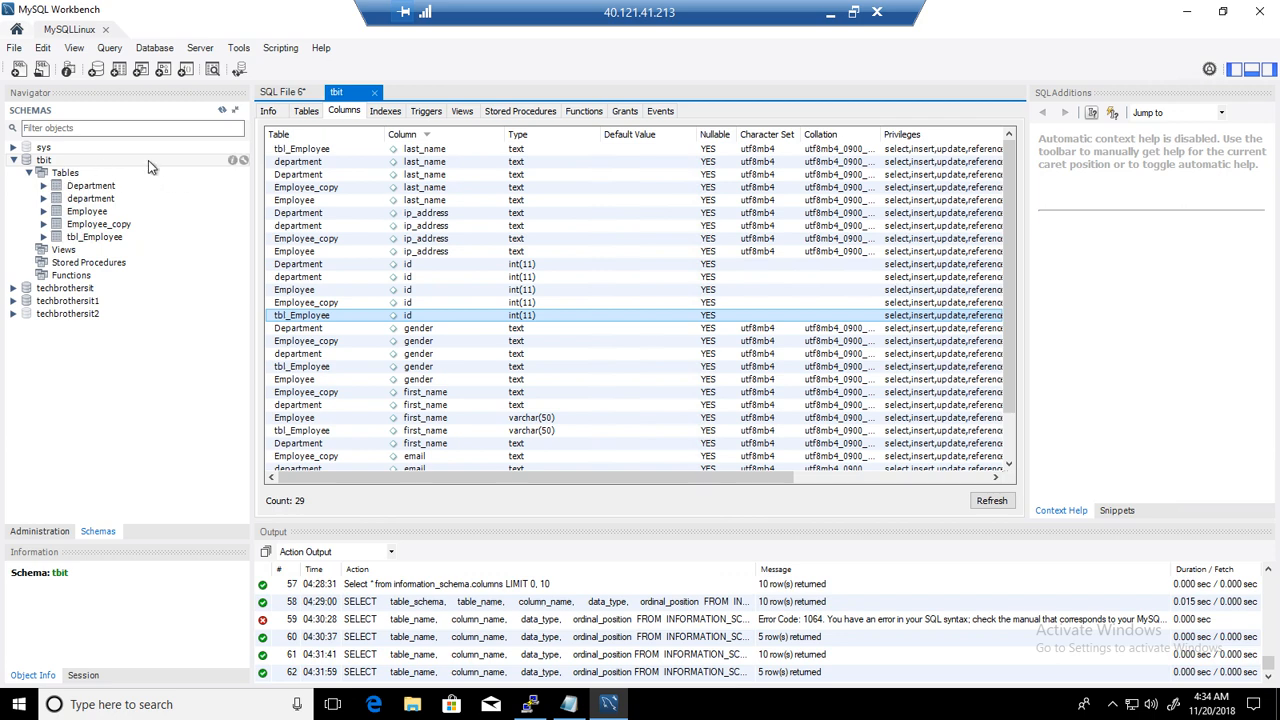
Return to the query tab and highlight INFORMATION_SCHEMA in the query text
left_click(284, 92)
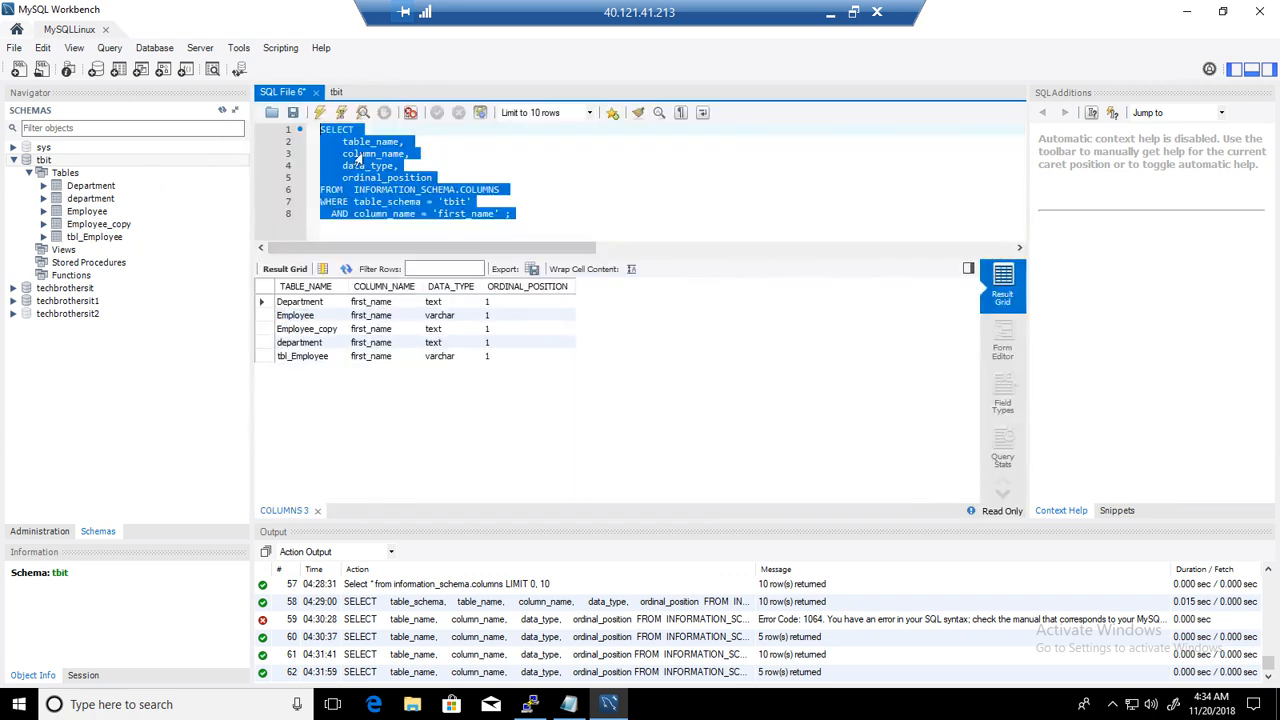
left_click(396, 164)
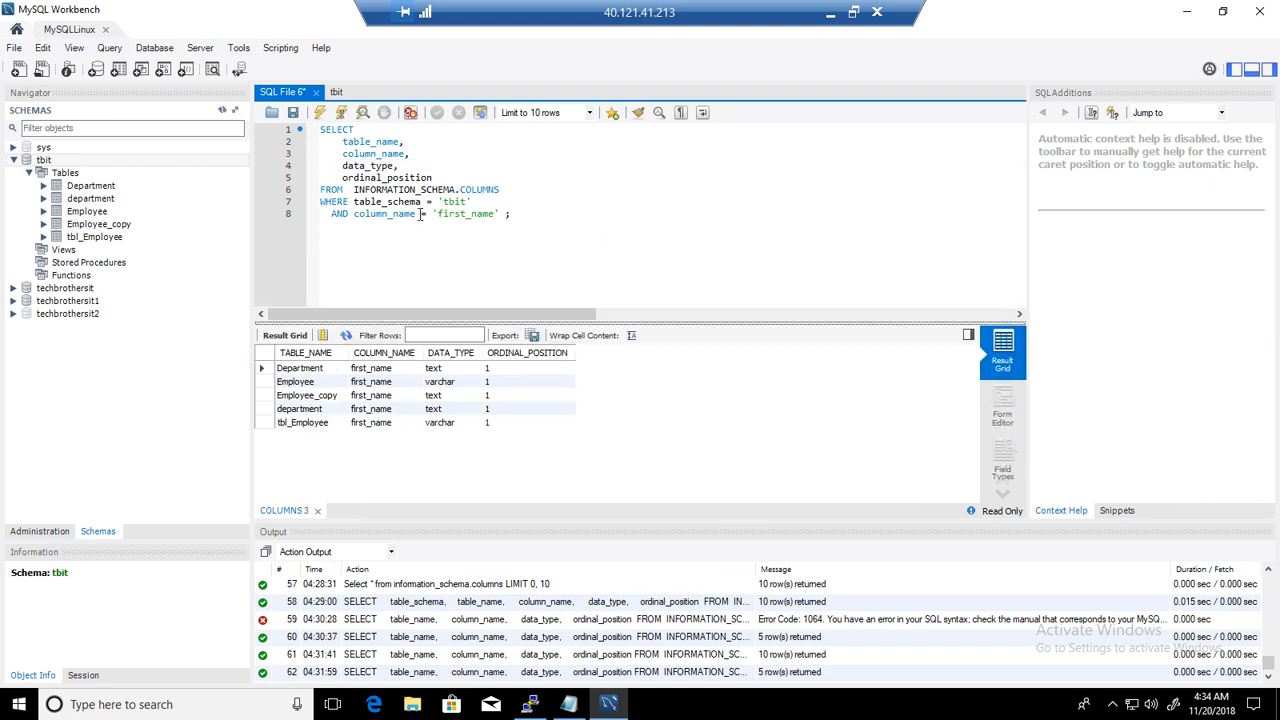
double_click(430, 188)
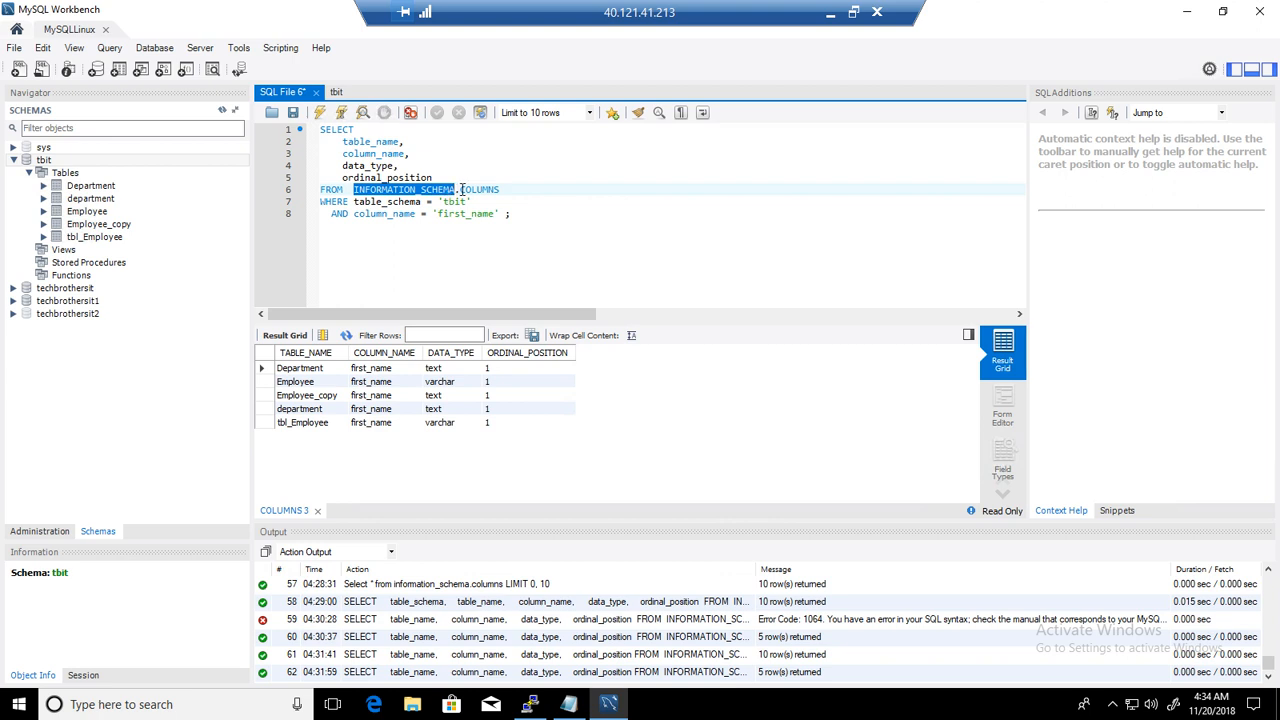
Highlight the COLUMNS view name and the 'first_name' filter value in the query
left_click(496, 188)
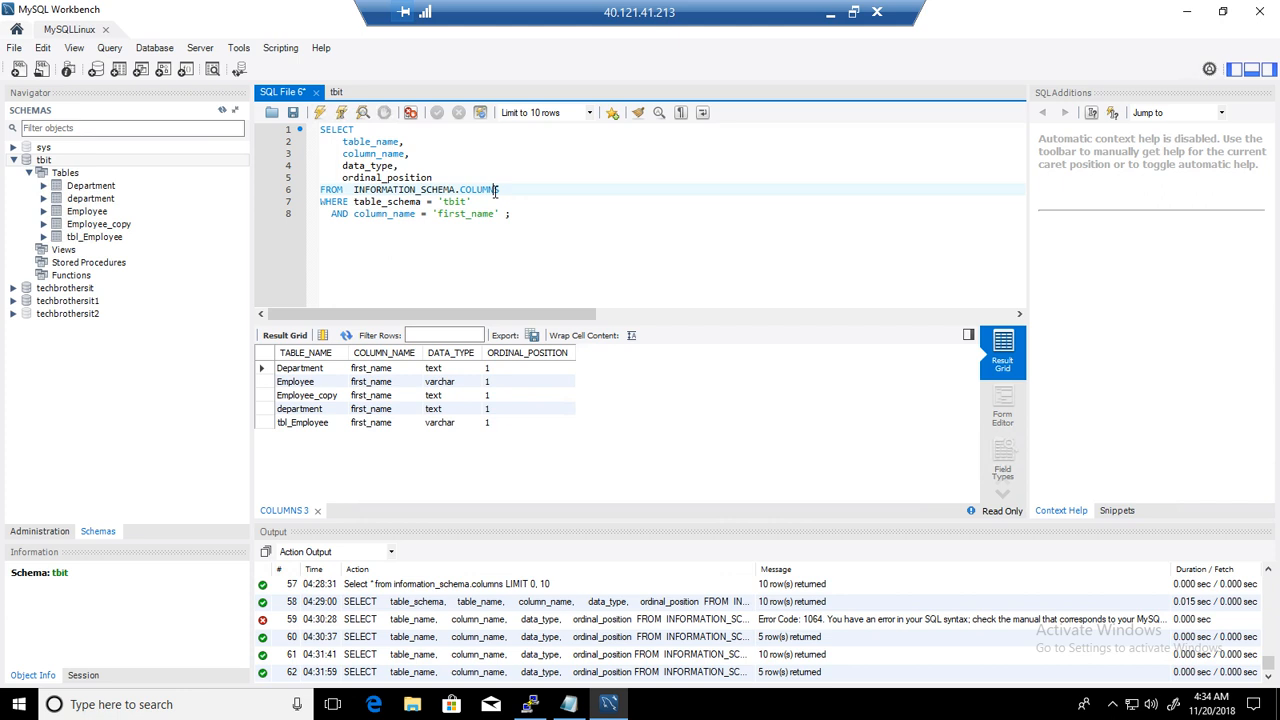
double_click(480, 188)
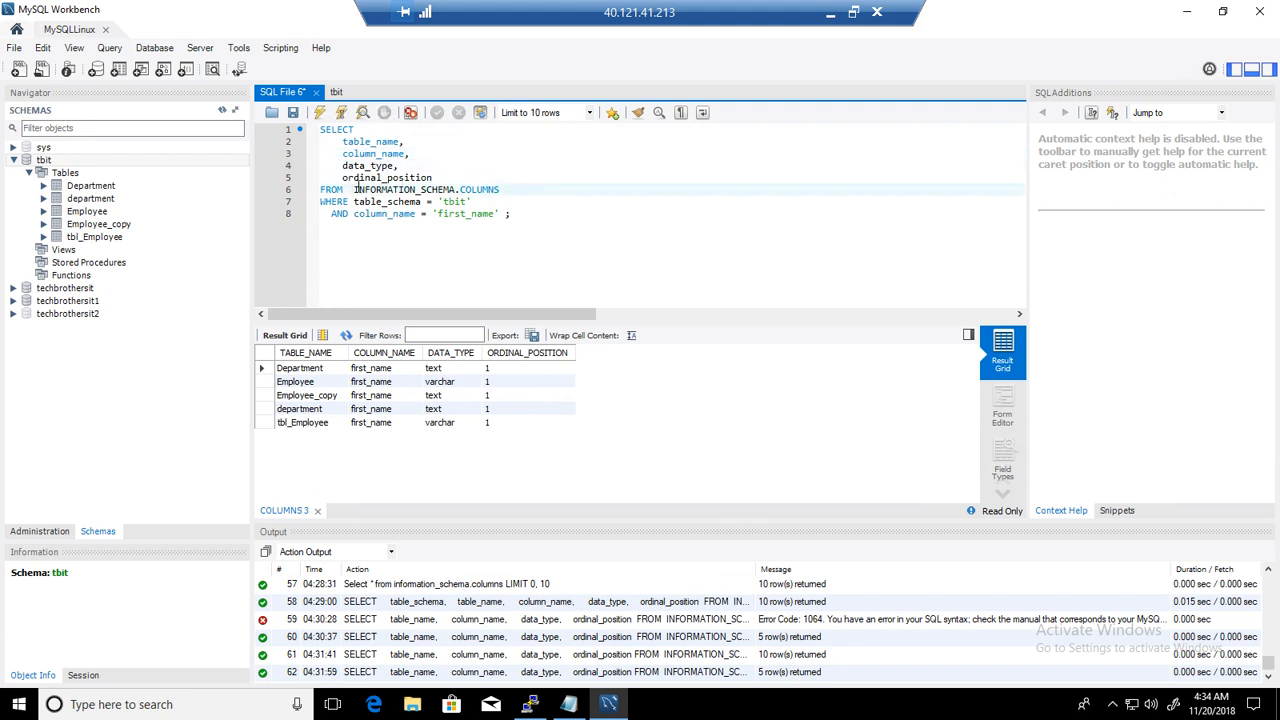
double_click(428, 188)
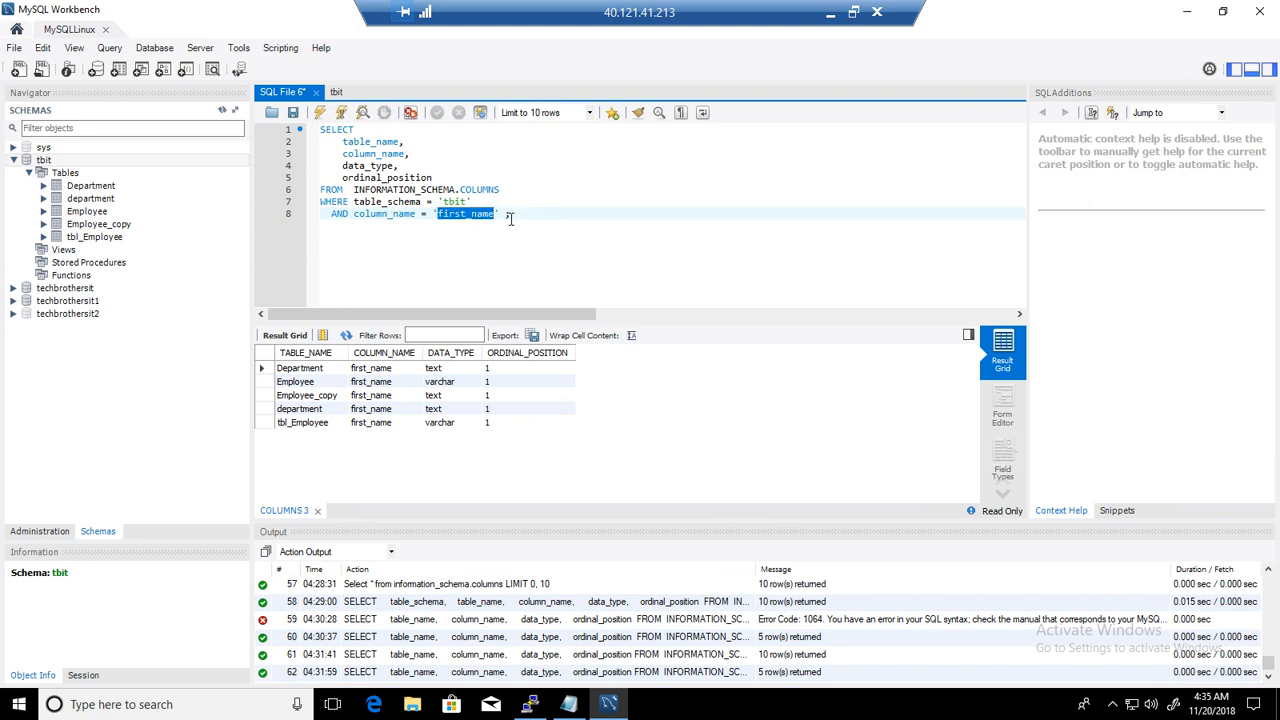
Rerun the query and mark the five first_name results and tbl_Employee's varchar type
key("ctrl+a")
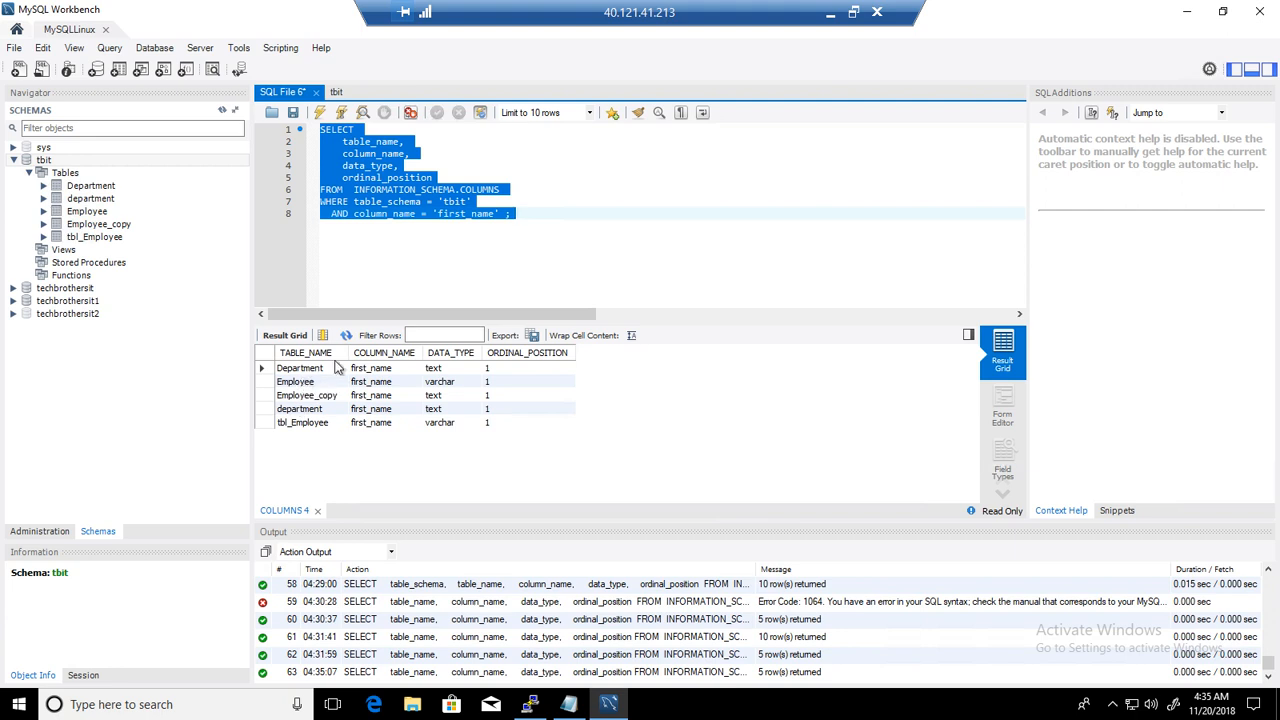
left_click(372, 368)
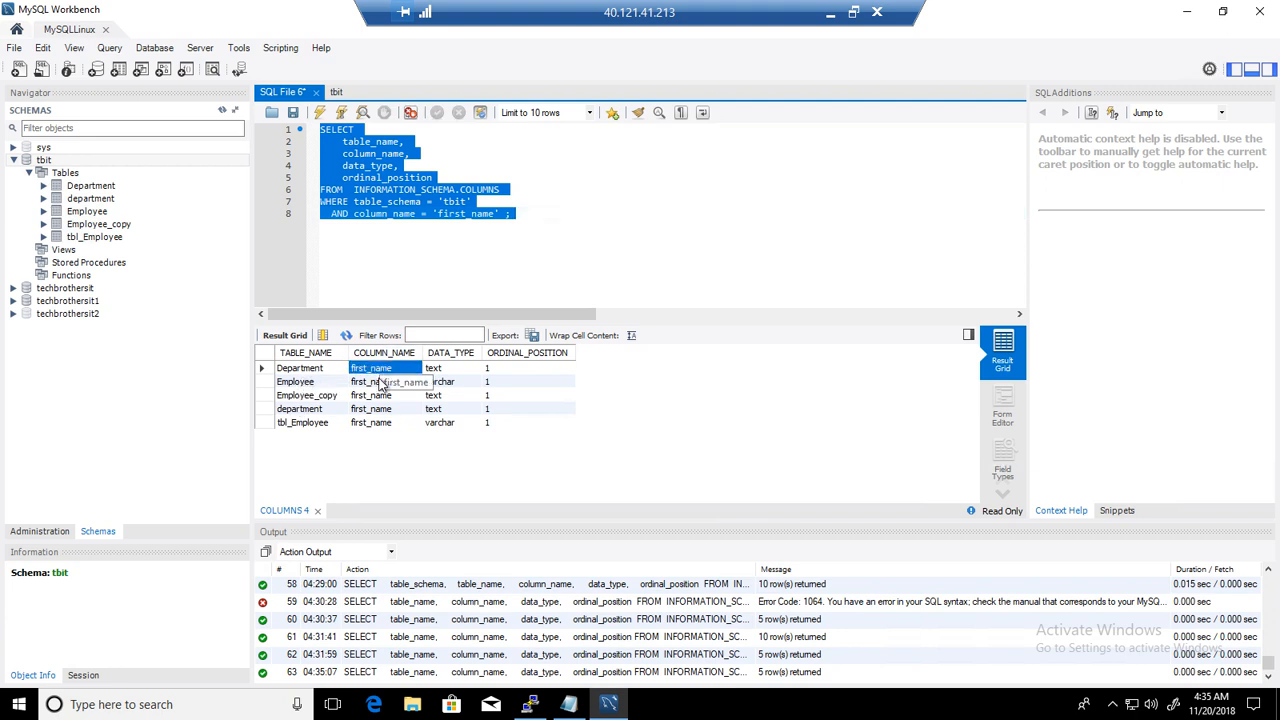
left_click(372, 422)
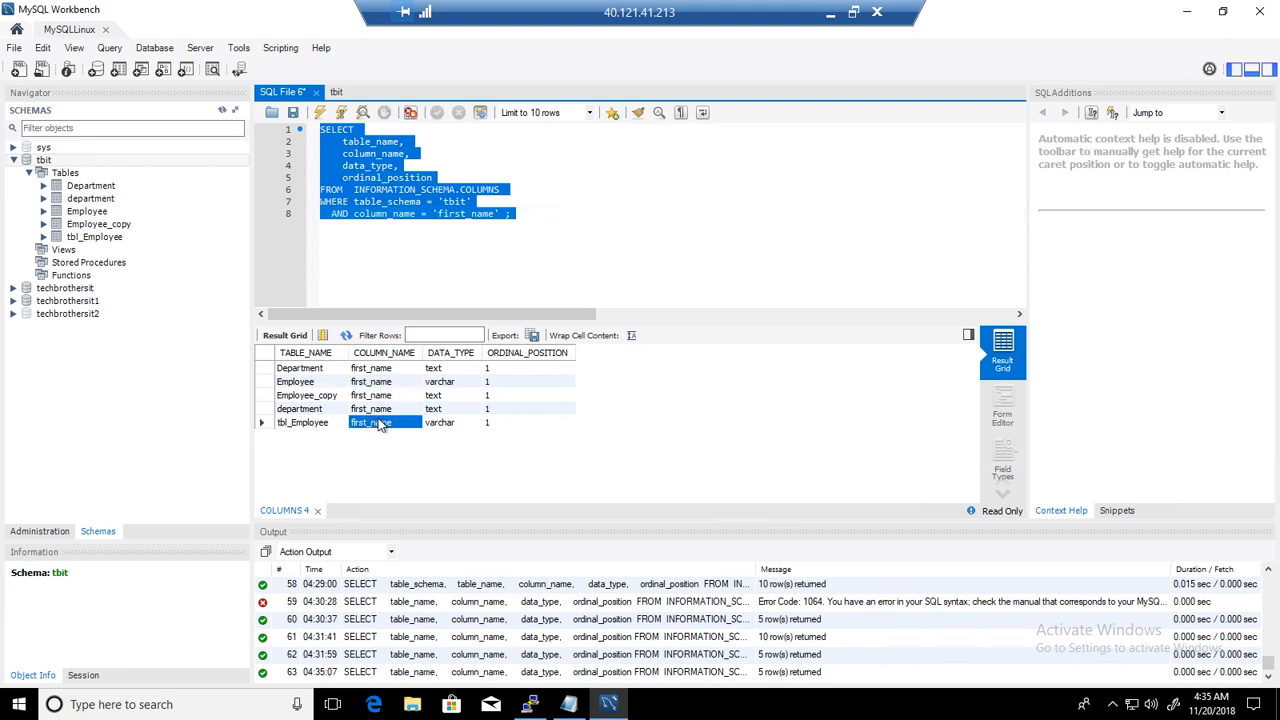
left_click(372, 368)
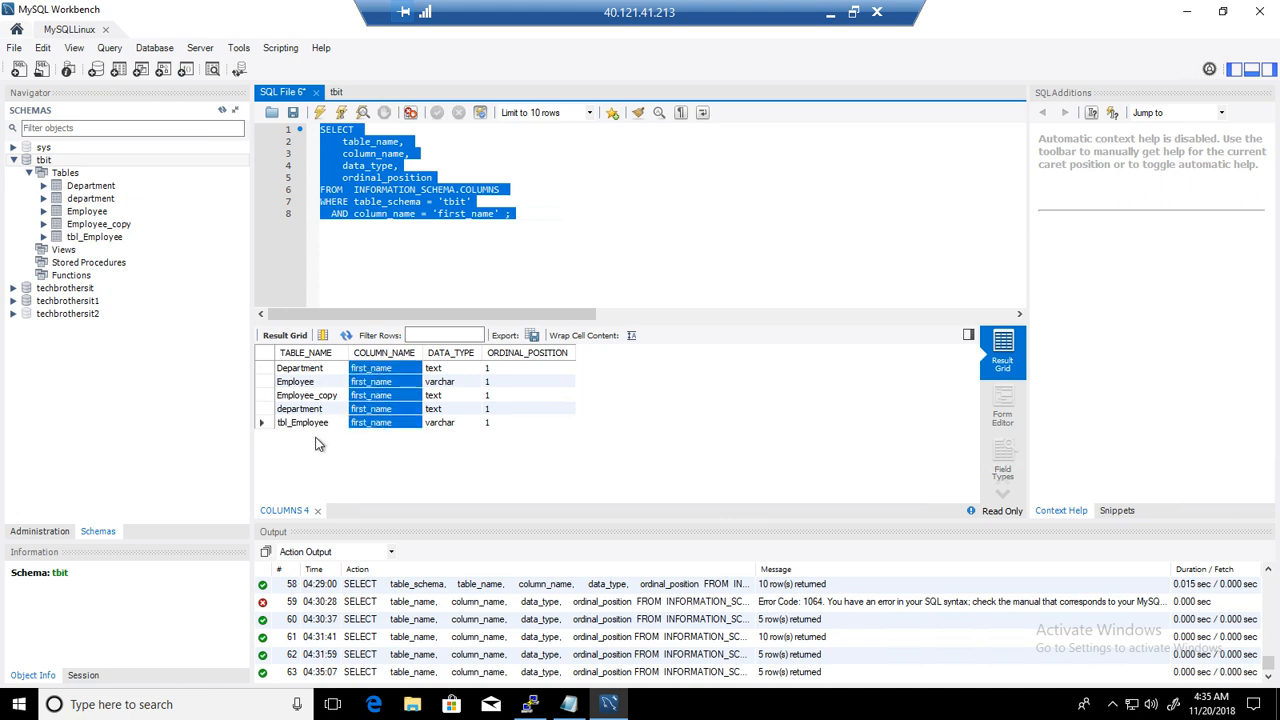
left_click(440, 380)
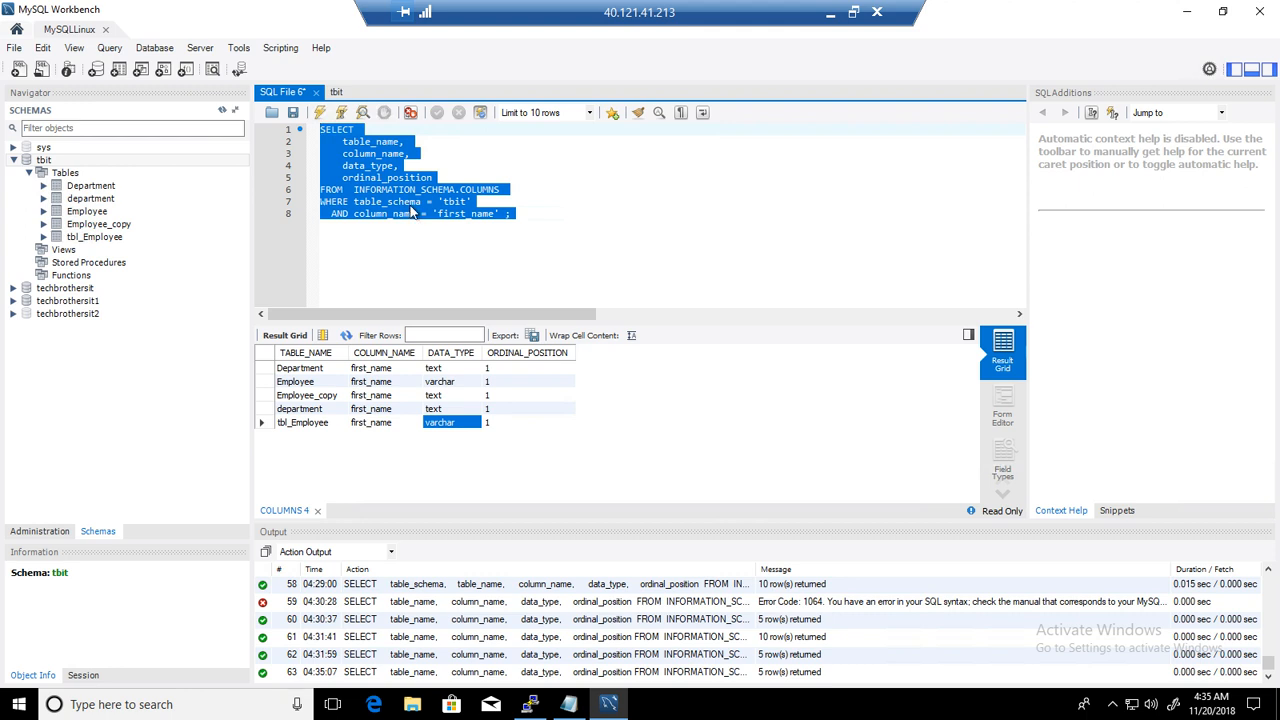
mouse_move(78, 168)
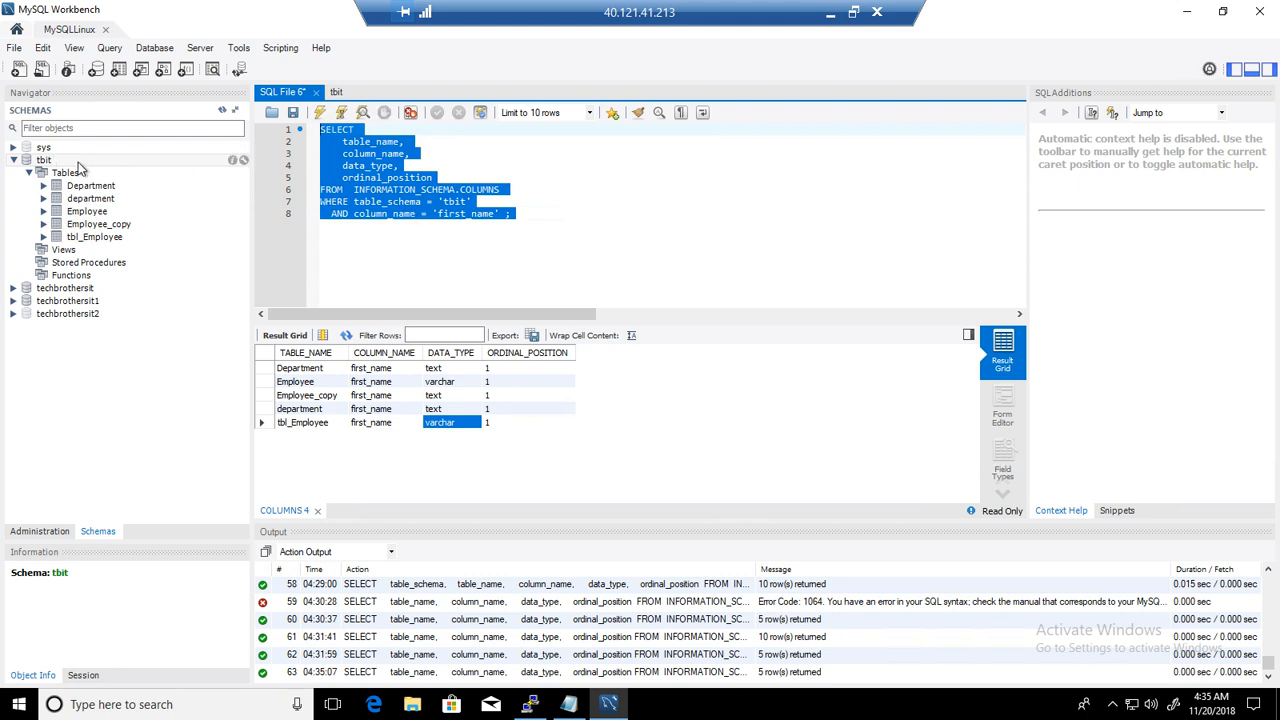
right_click(44, 160)
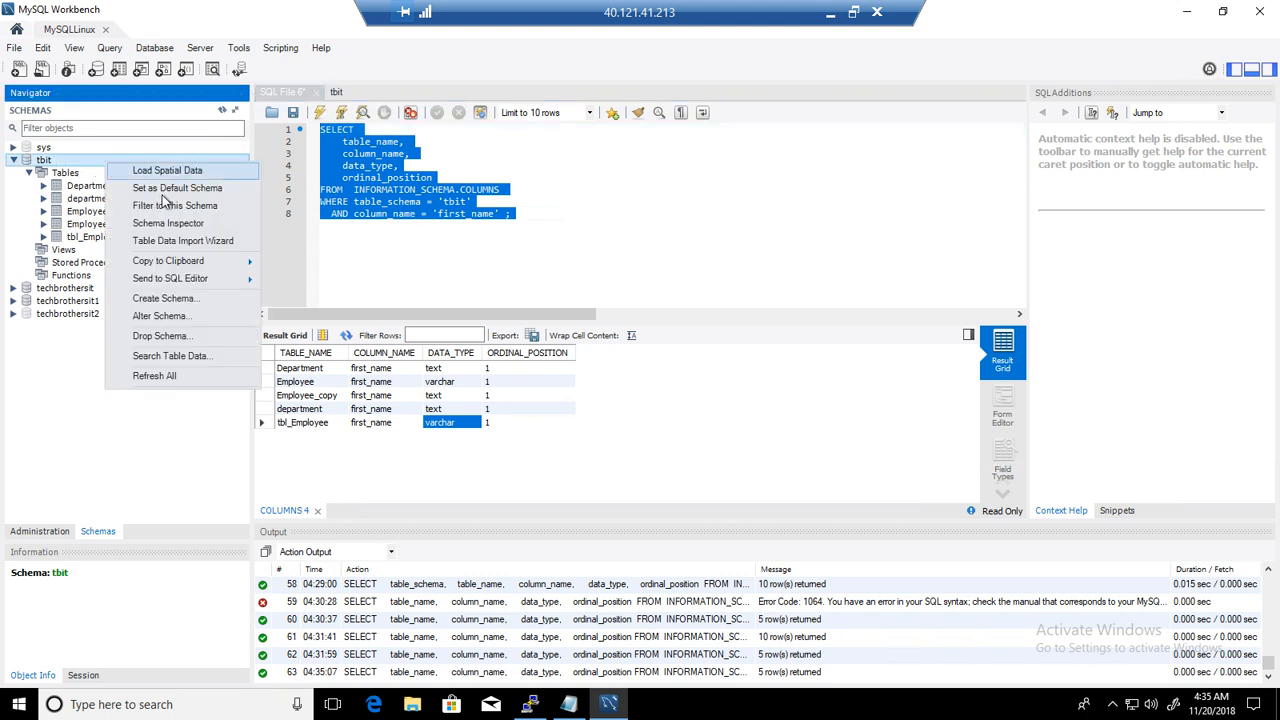
mouse_move(168, 224)
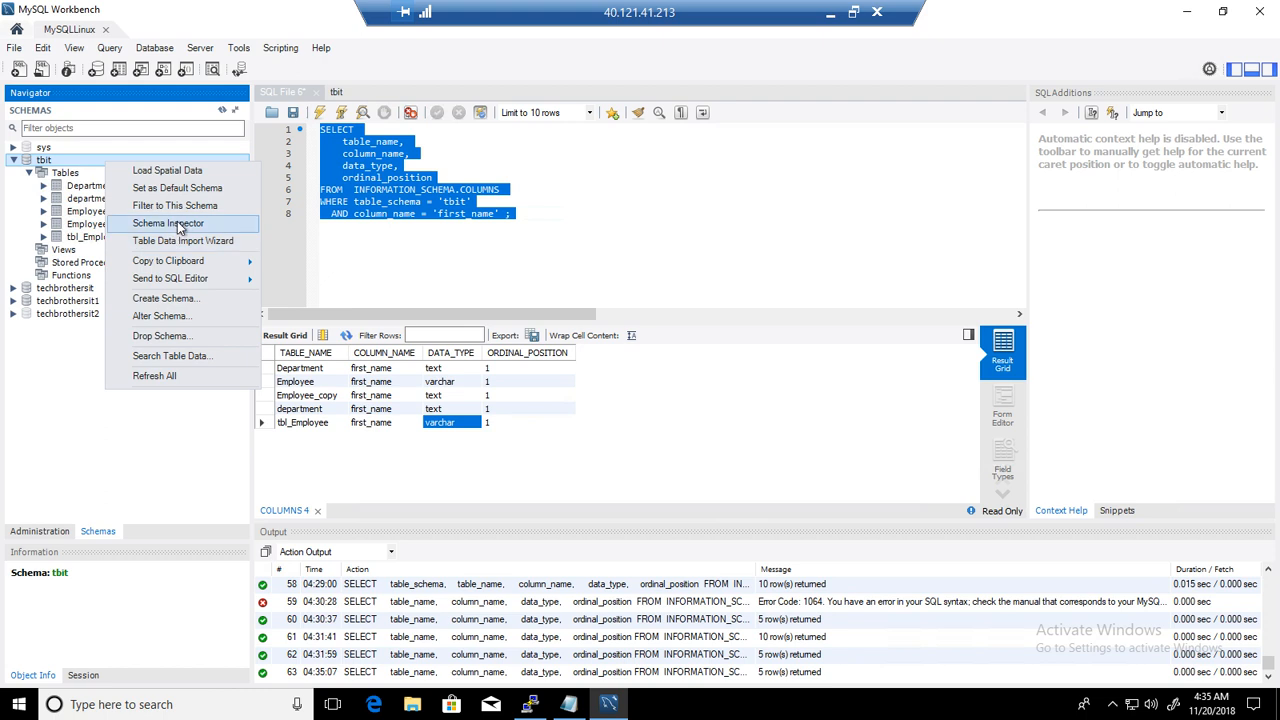
mouse_move(176, 204)
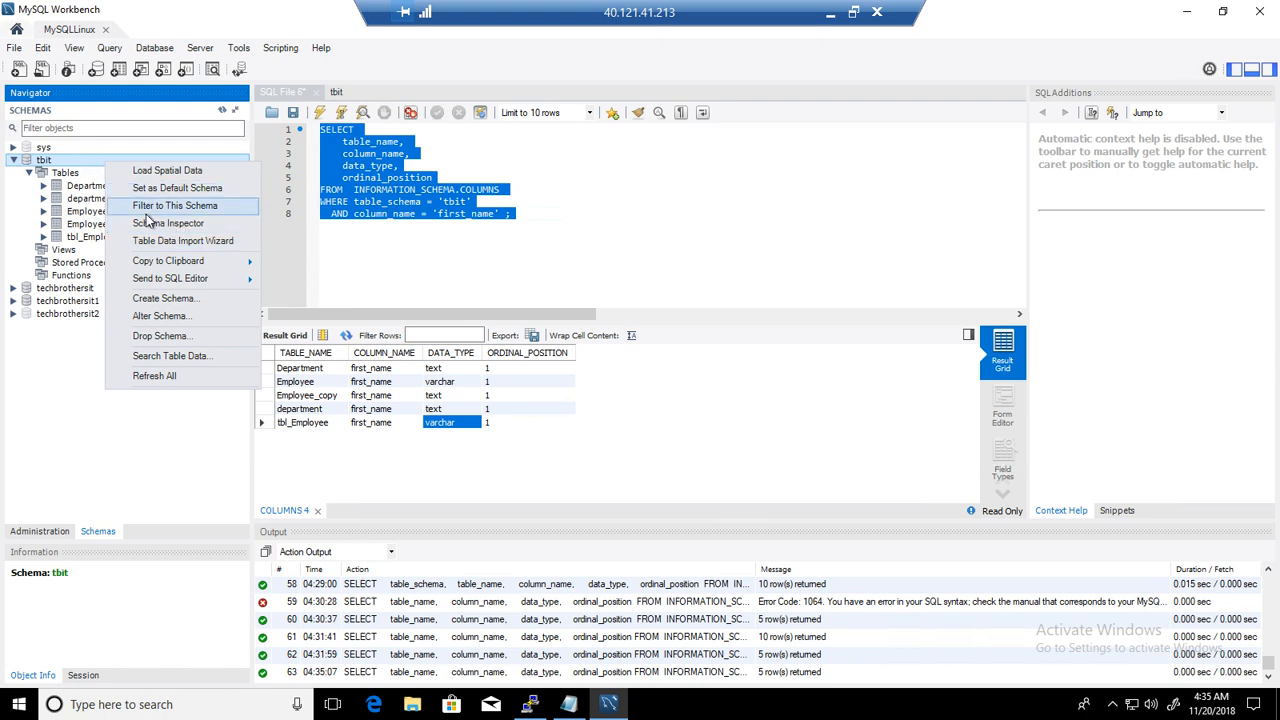
mouse_move(168, 224)
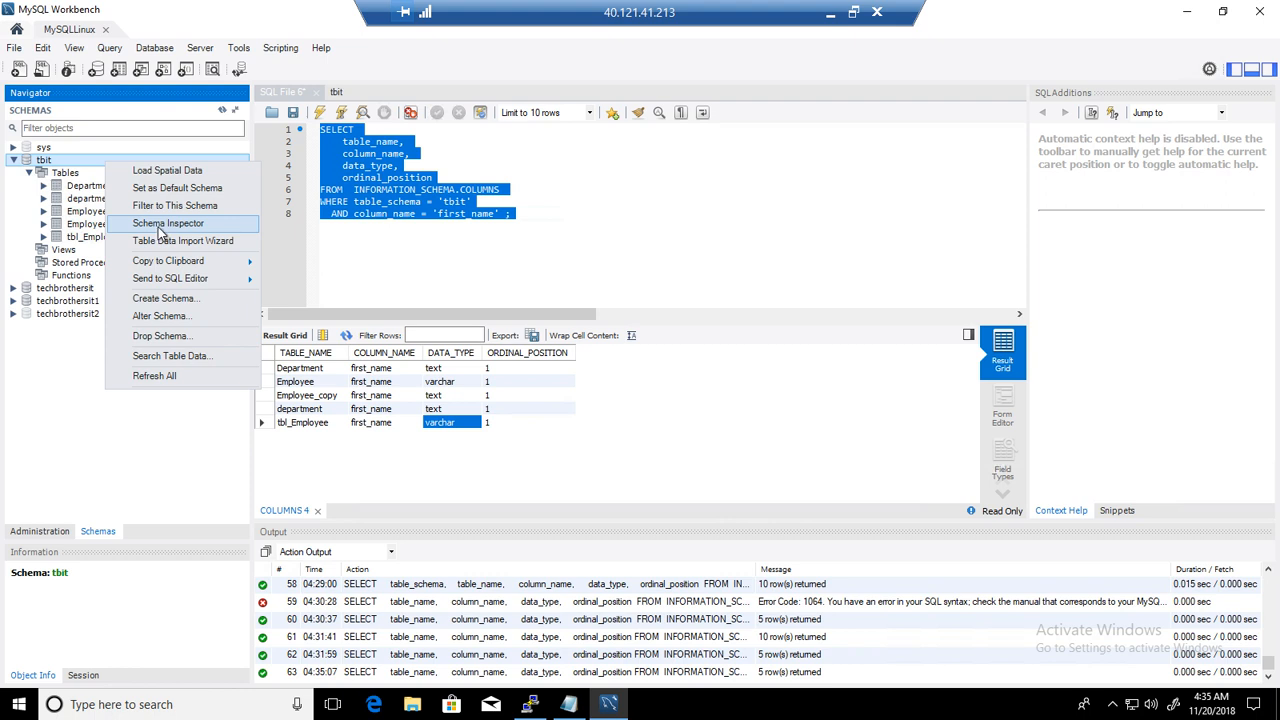
left_click(230, 180)
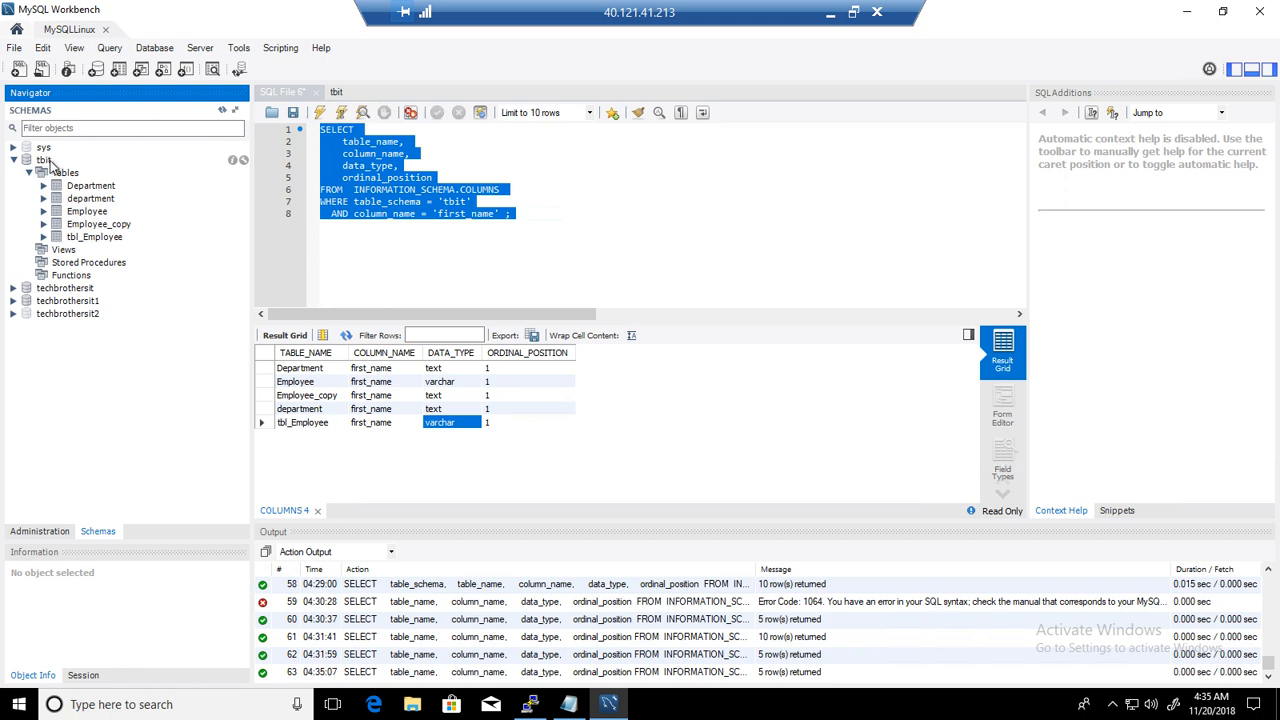
left_click(44, 160)
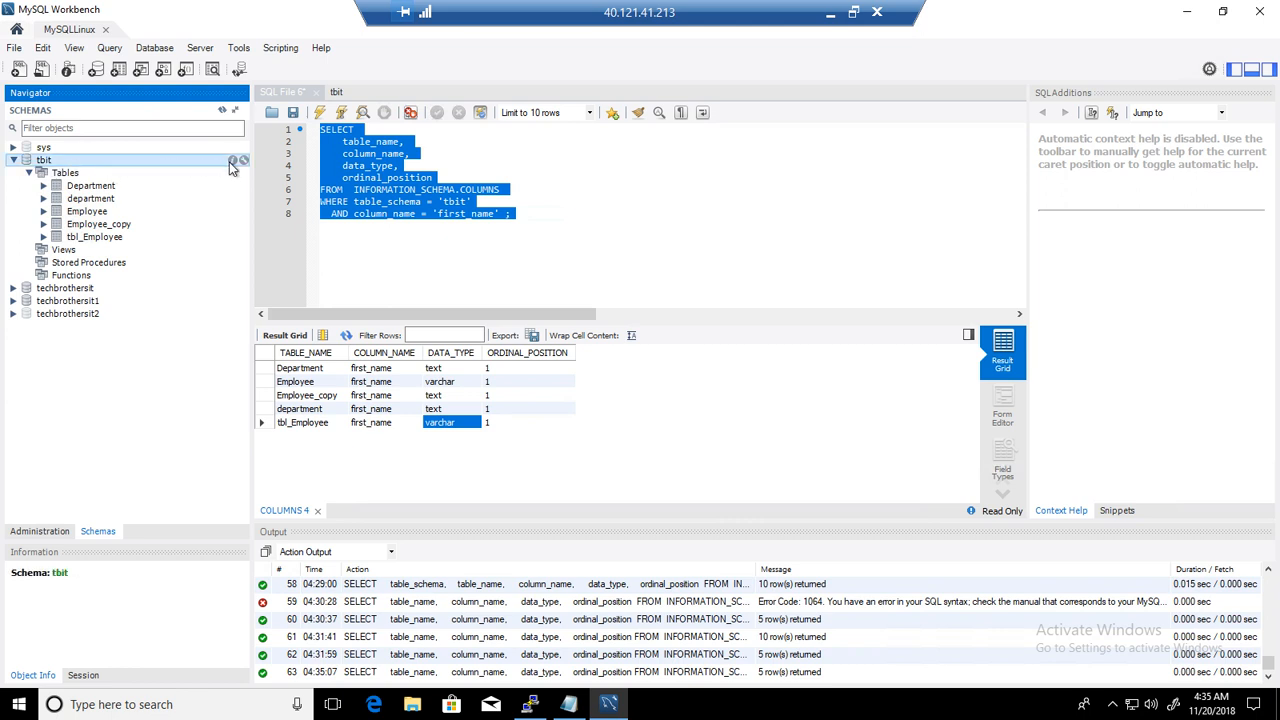
mouse_move(232, 166)
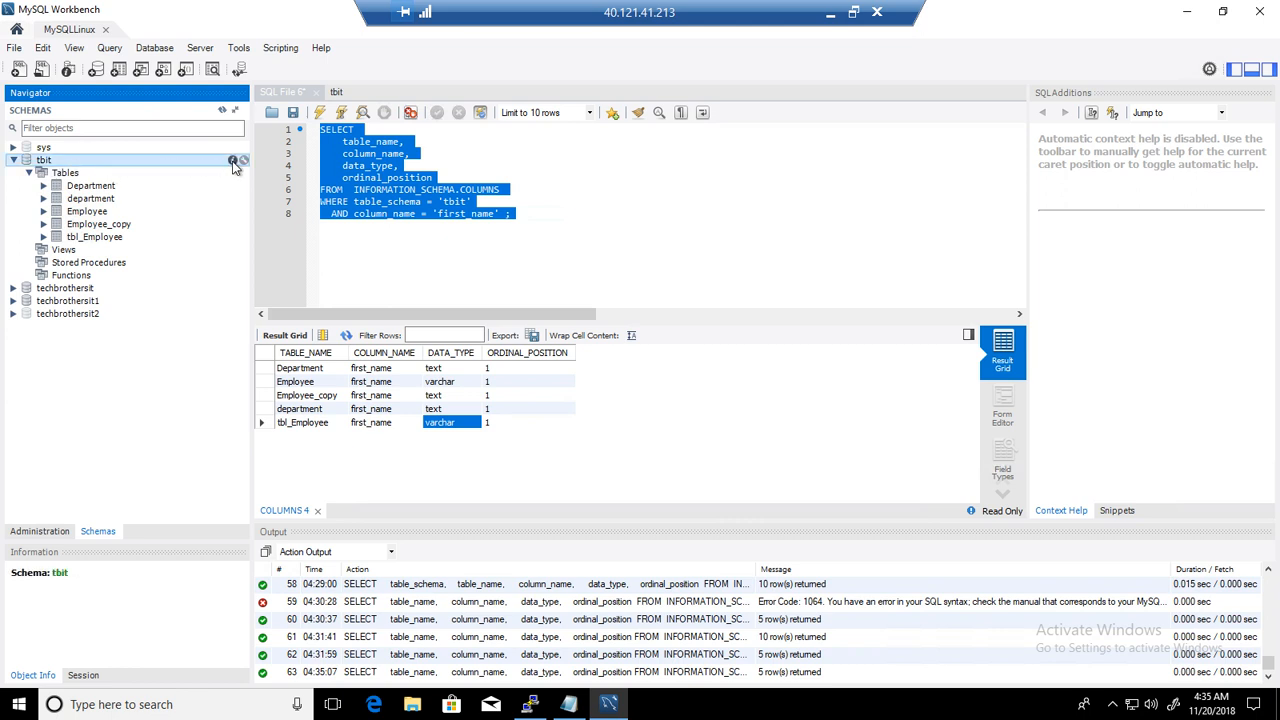